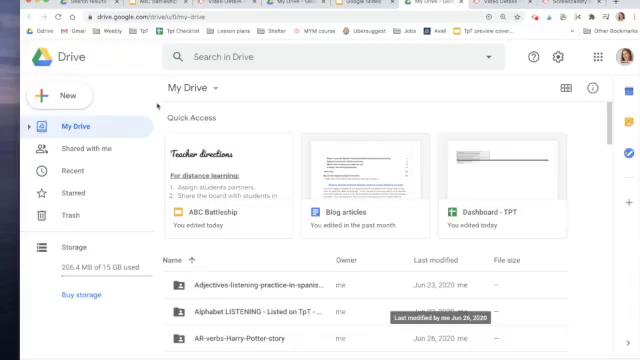
- Create a new blank Google Slides presentation from the Drive New menu
left_click(52, 95)
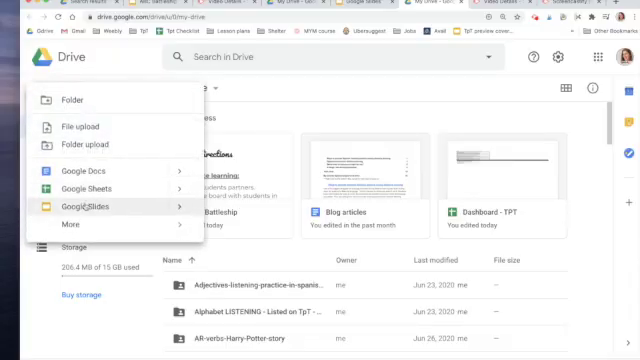
left_click(82, 207)
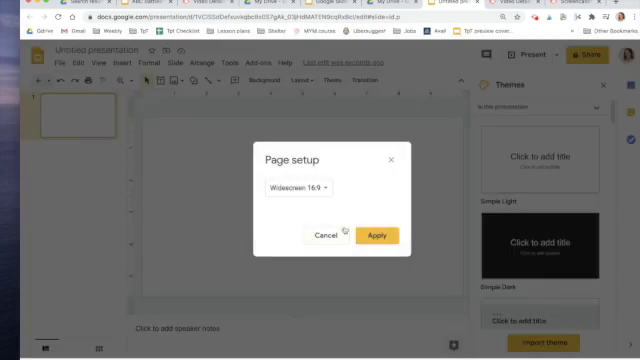
- Open the slide size options in Page setup to pick a portrait size
left_click(297, 188)
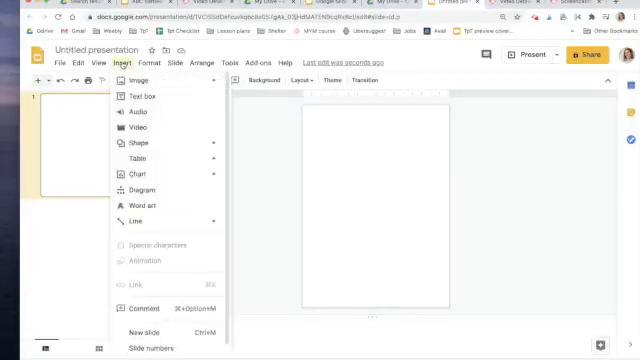
mouse_move(138, 157)
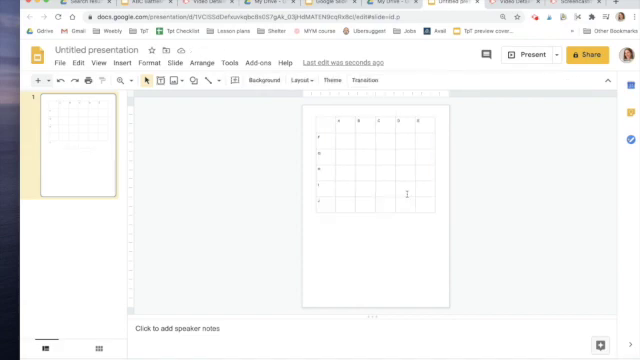
mouse_move(372, 175)
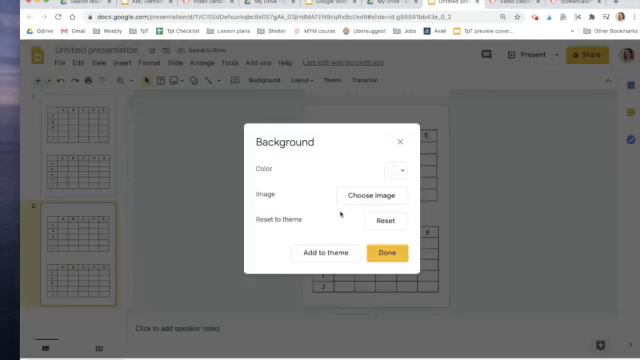
- Confirm the uploaded two-grid picture as slide 2's background
left_click(386, 252)
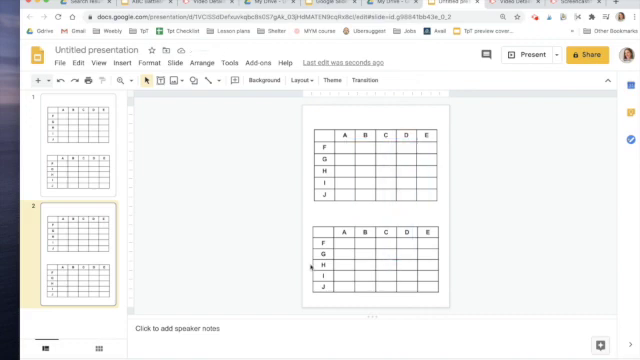
left_click(195, 81)
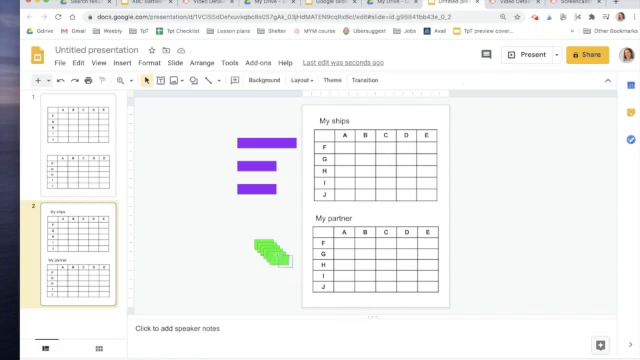
- Select the green hit markers and drag one into the My partner grid
left_click(262, 253)
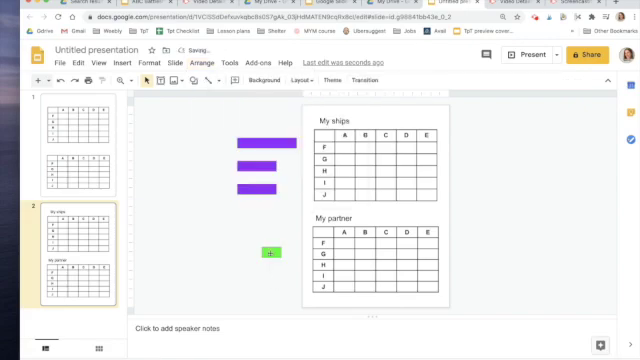
left_click_drag(270, 252, 380, 258)
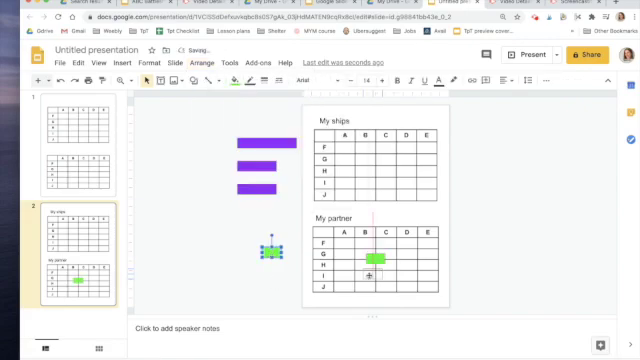